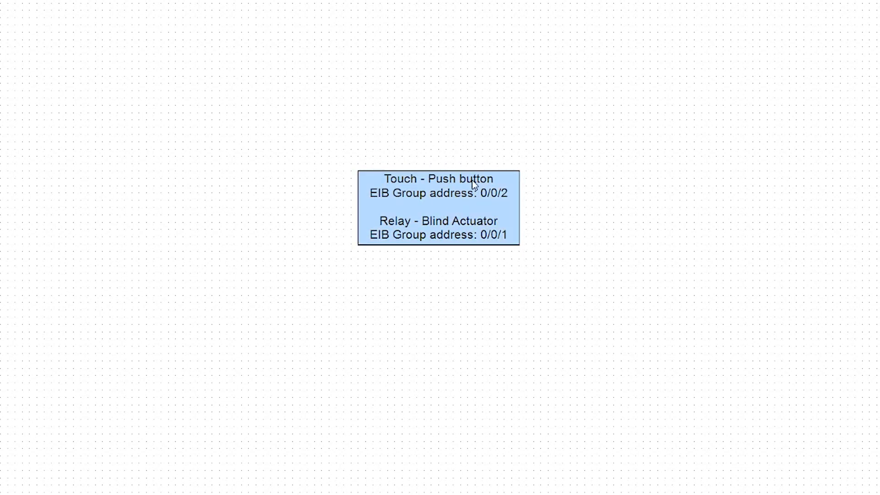
mouse_move(503, 202)
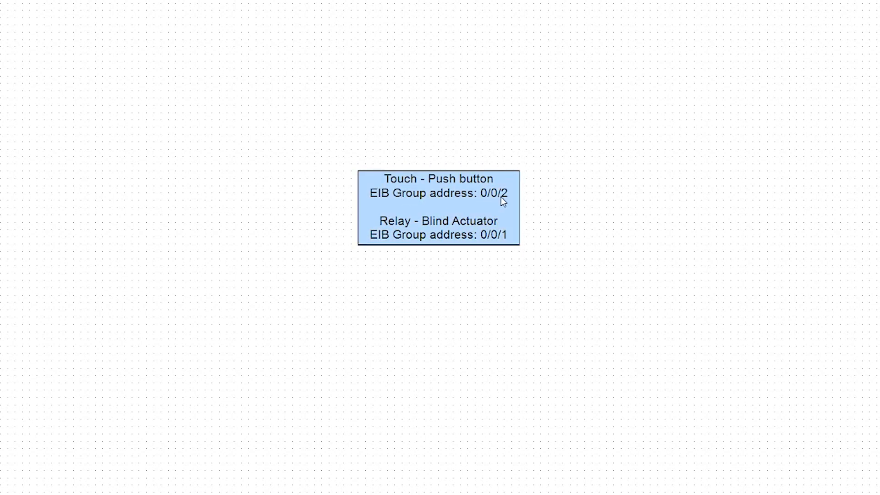
mouse_move(445, 137)
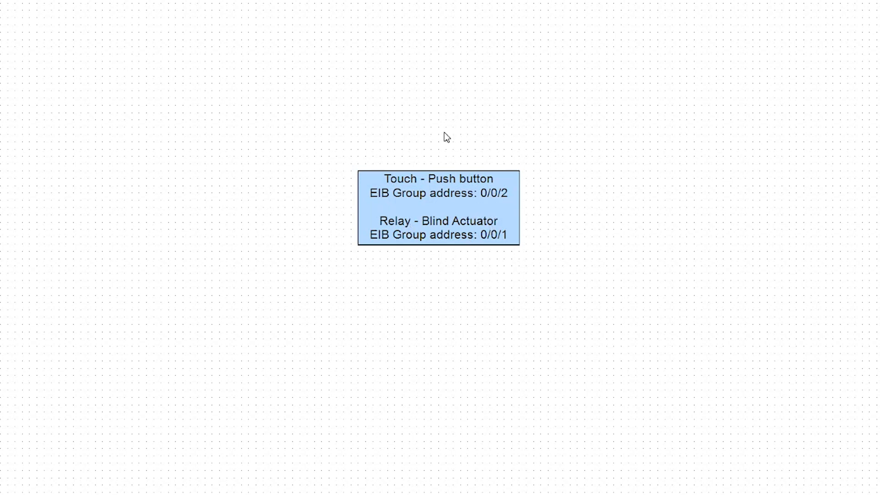
mouse_move(474, 359)
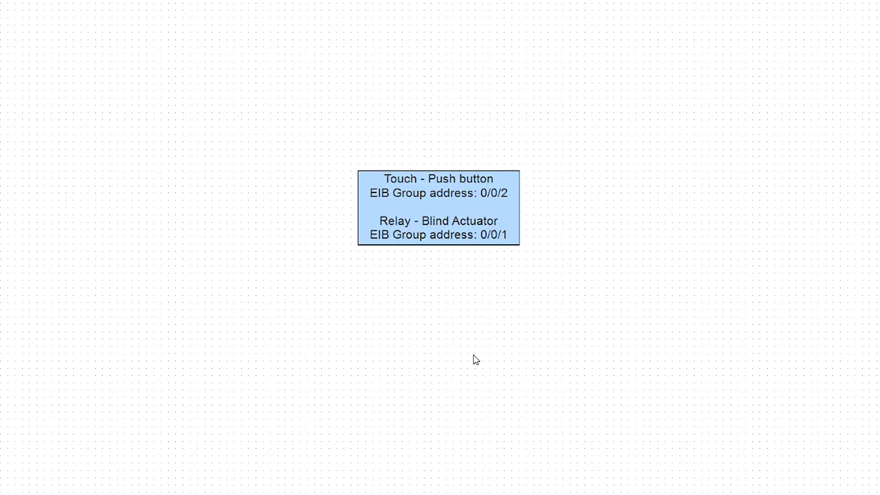
- Add the KNX actuator Relay at group address 0/0/1 and open its data type list
click(438, 209)
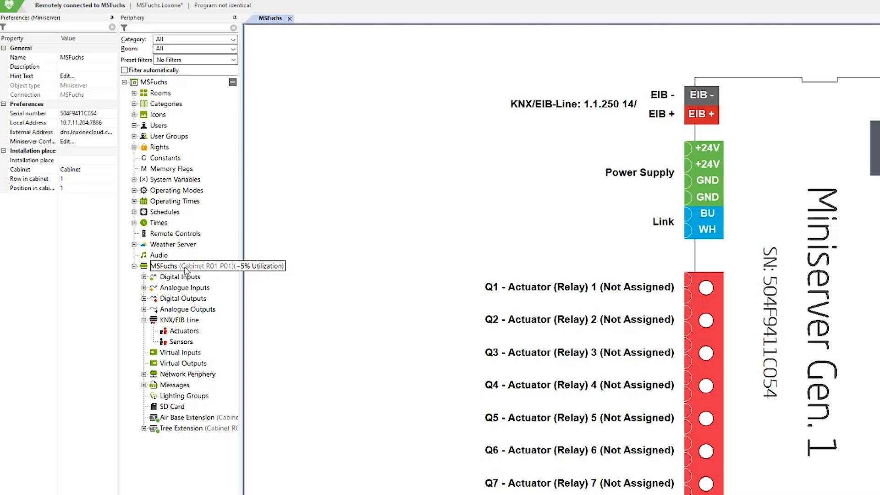
click(165, 265)
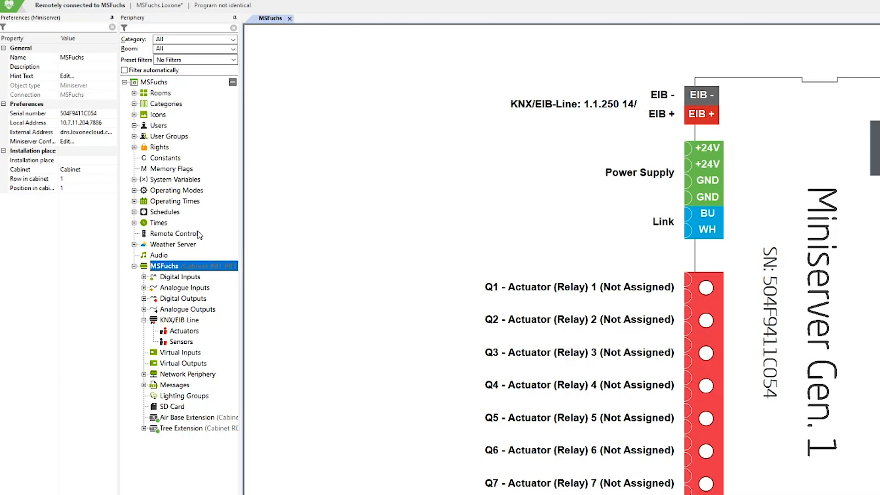
click(185, 330)
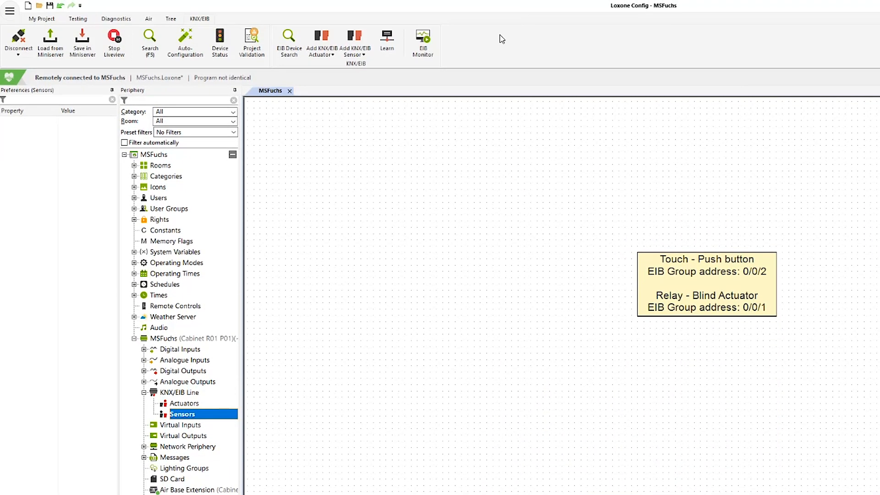
mouse_move(327, 61)
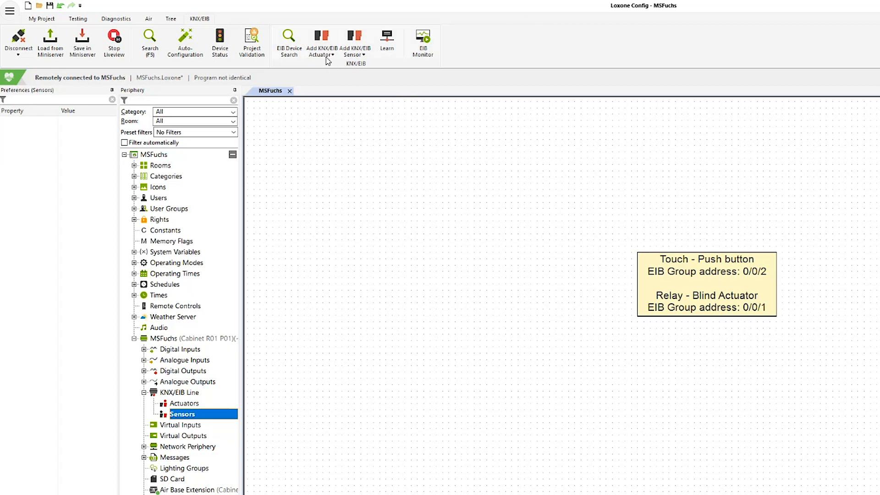
mouse_move(359, 80)
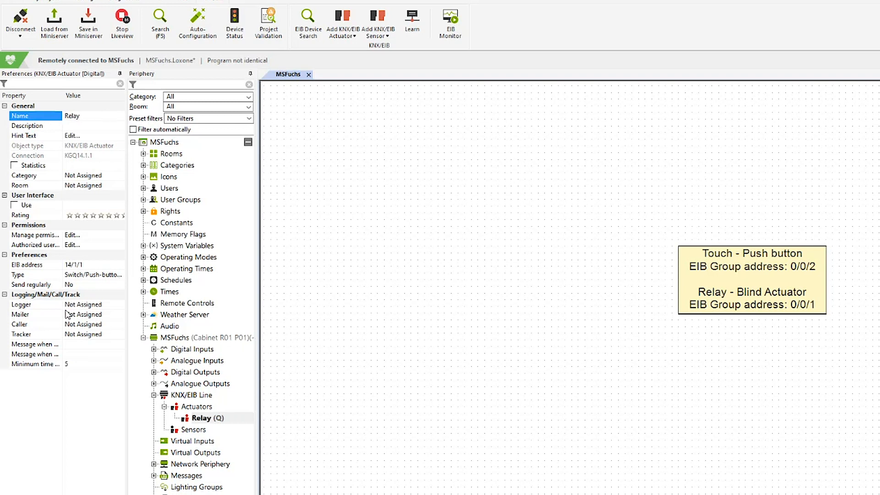
click(35, 265)
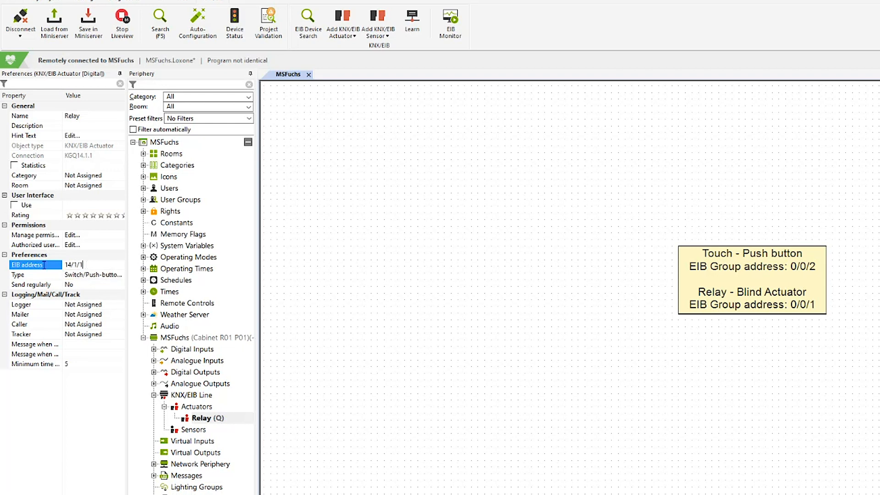
text(0/0/1)
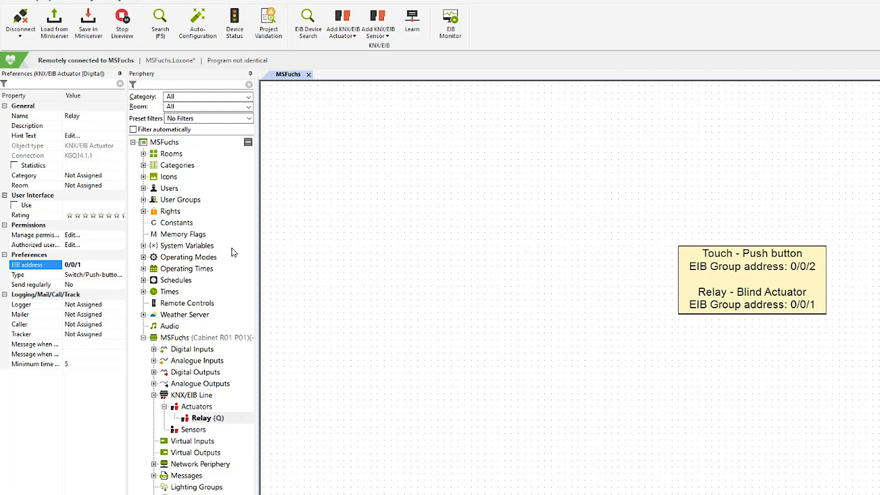
click(120, 275)
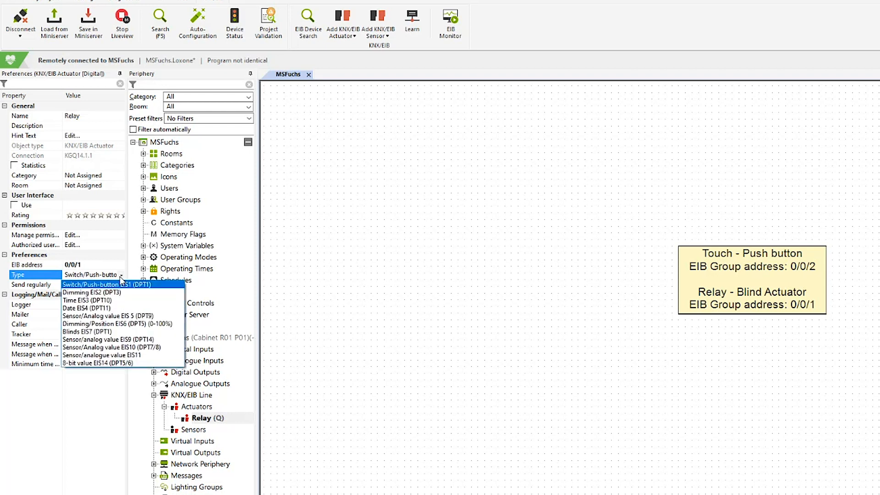
mouse_move(113, 292)
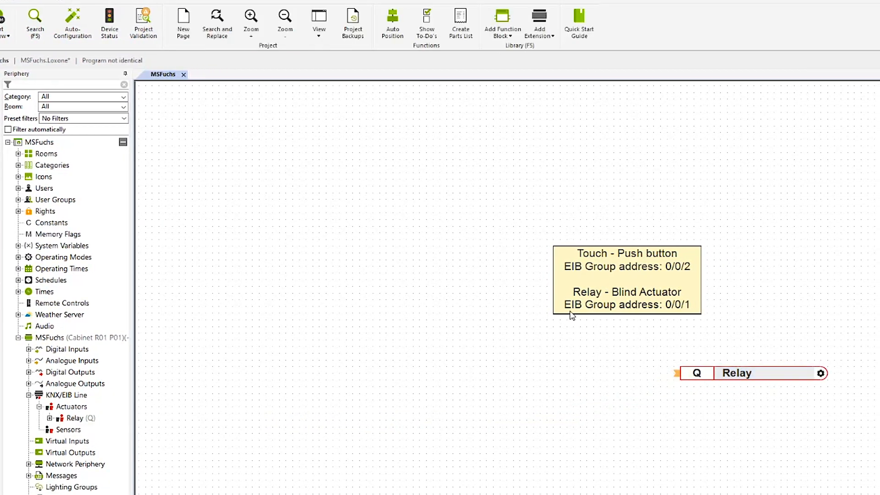
- Create KNX sensor 'Push Button' with group address 0/0/2
click(70, 429)
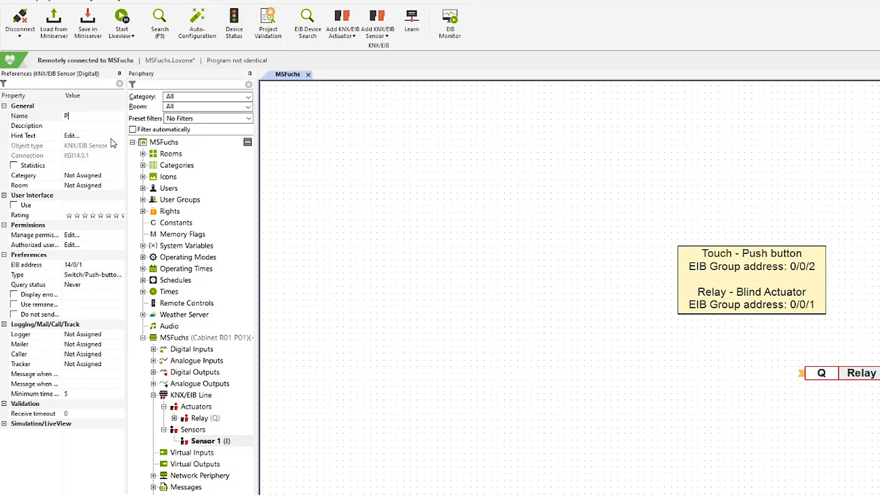
text(Push Button)
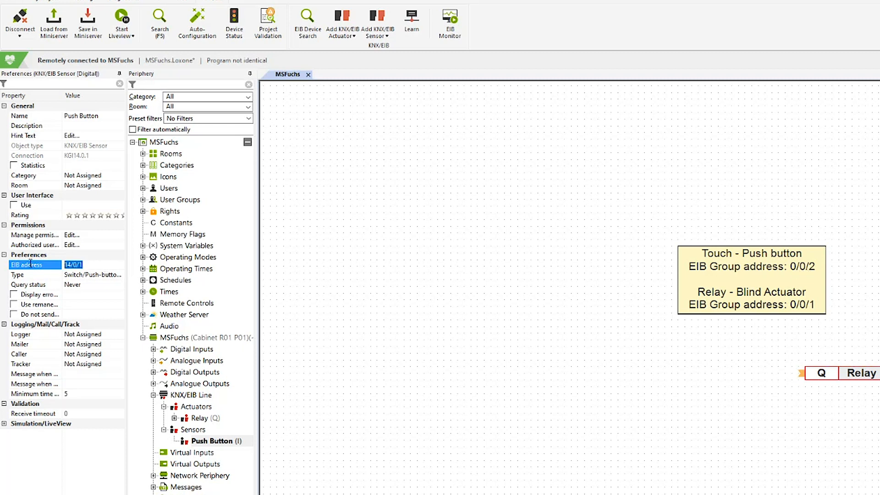
text(0/)
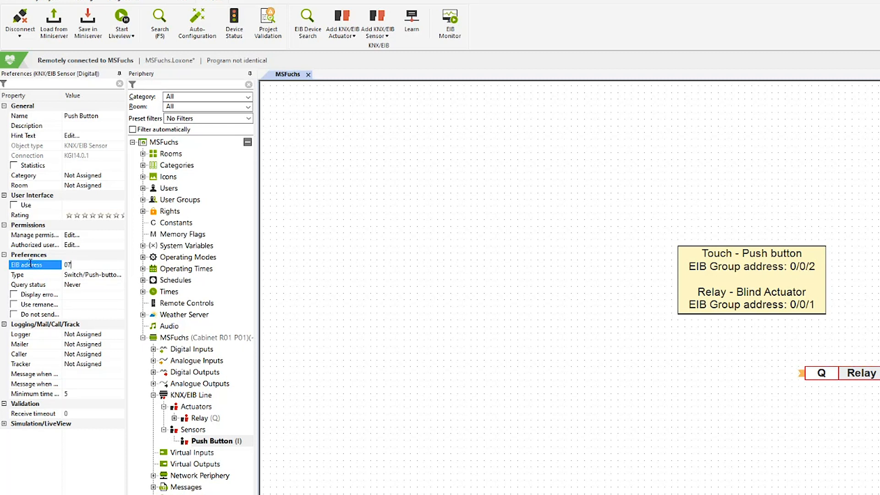
text(0/0/2)
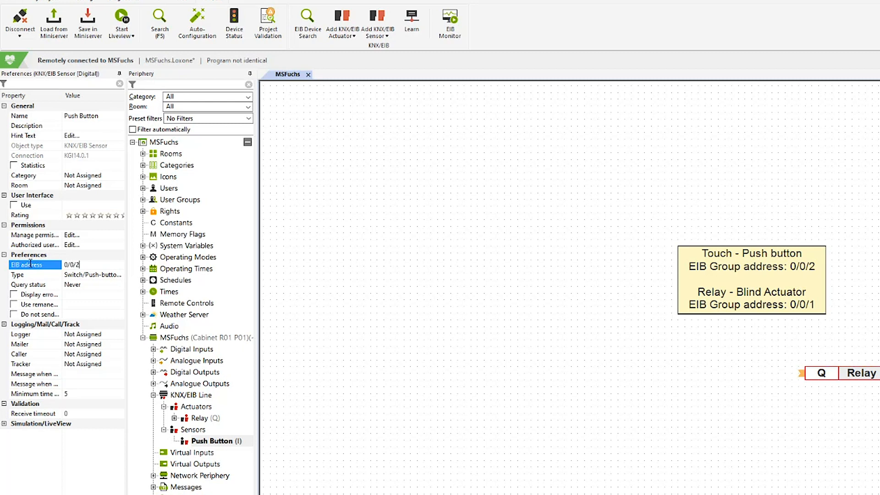
click(92, 275)
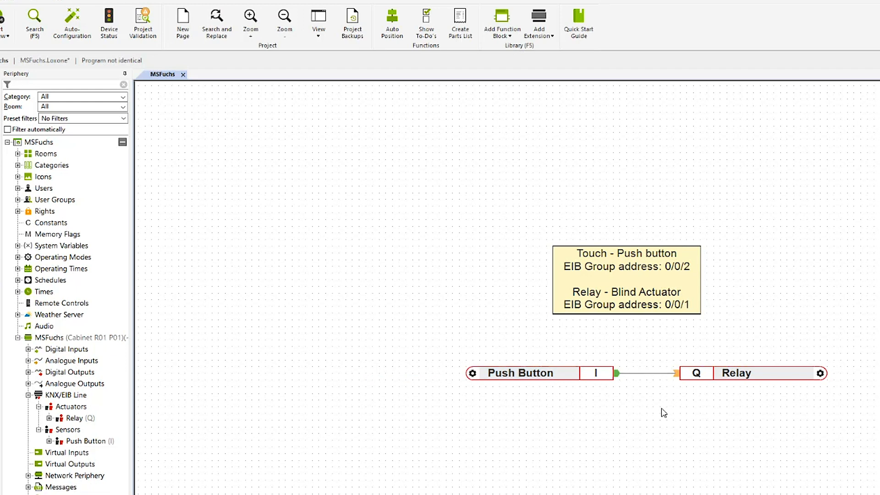
mouse_move(645, 455)
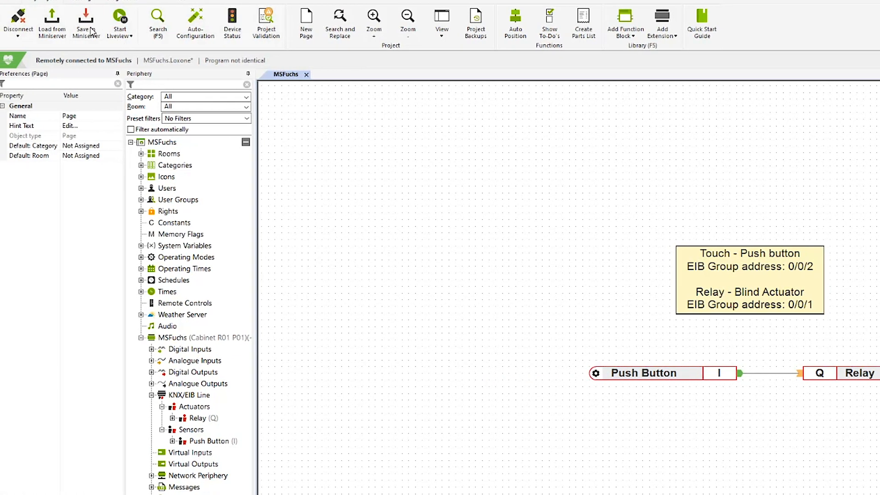
- Save the Push Button–Relay program to the Miniserver
click(86, 22)
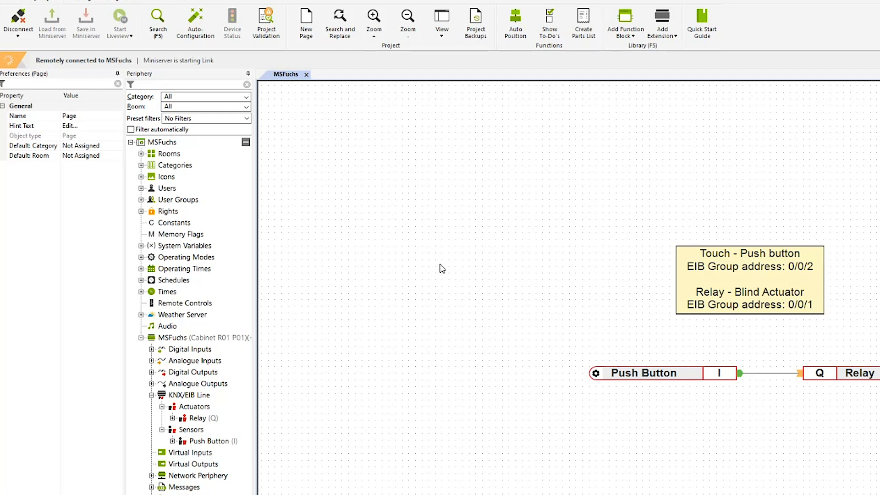
mouse_move(119, 22)
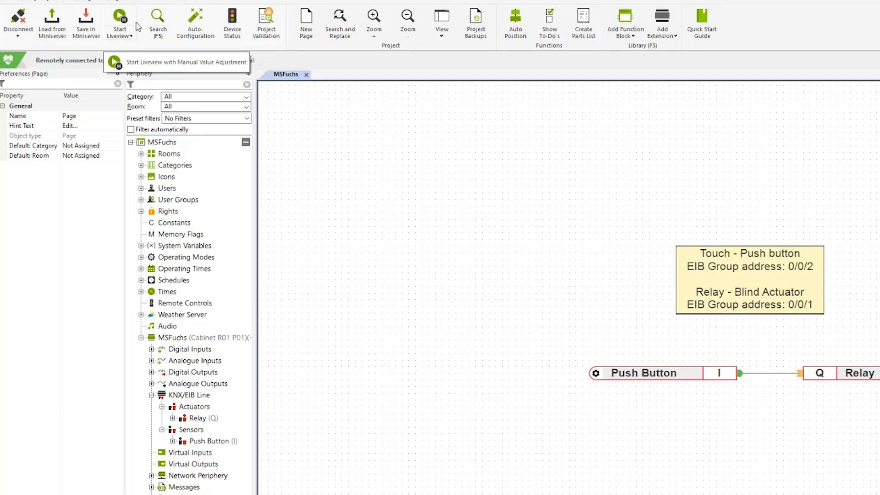
click(119, 20)
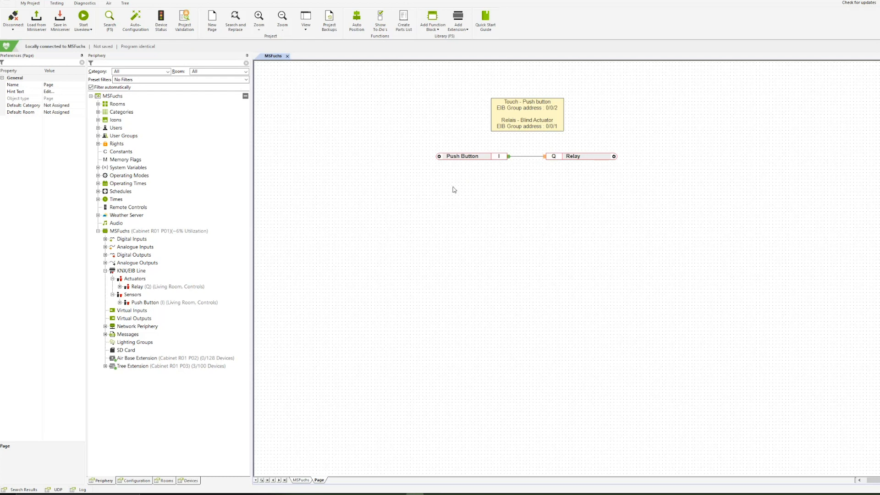
mouse_move(501, 183)
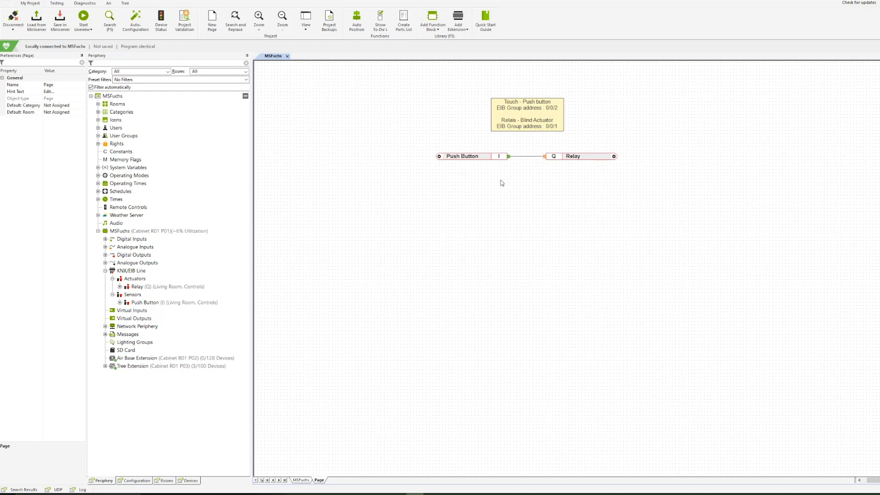
mouse_move(510, 161)
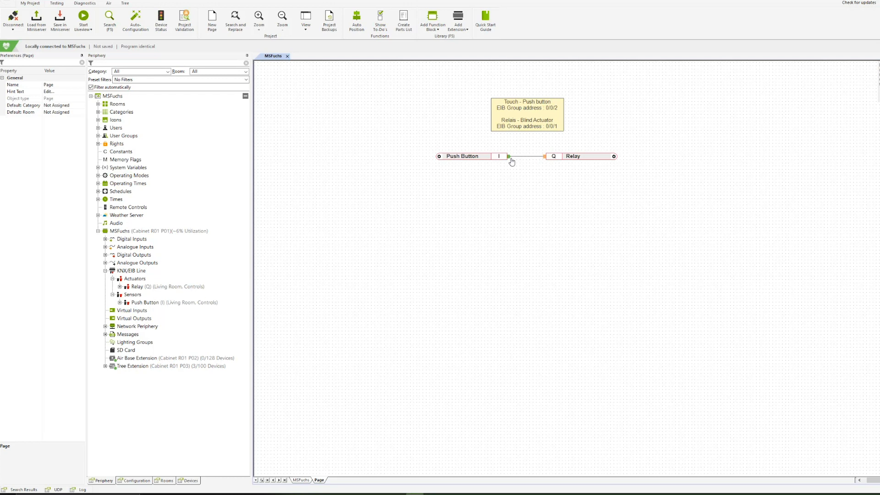
mouse_move(507, 238)
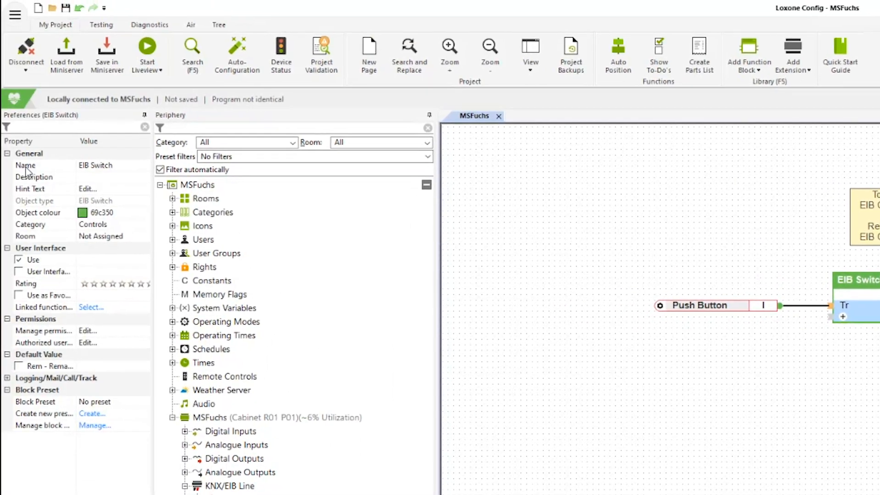
- Name the block Touch, put it in Living Room, and save to the Miniserver
text(Touch)
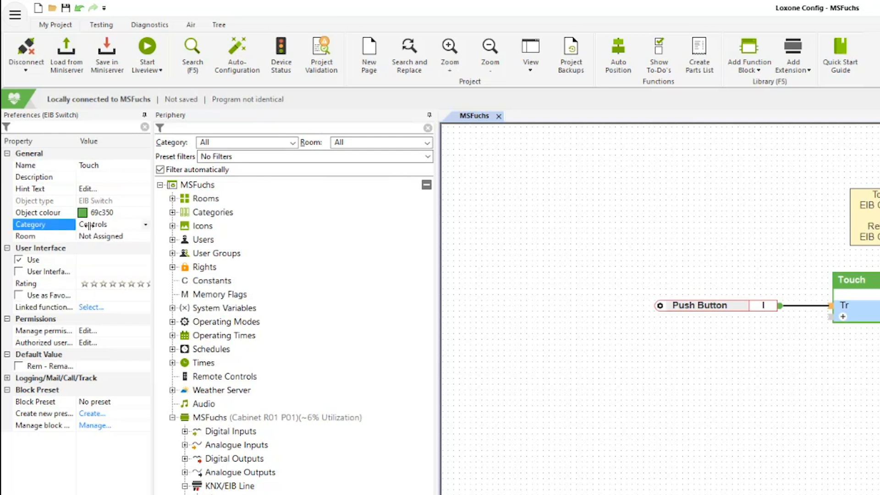
click(44, 236)
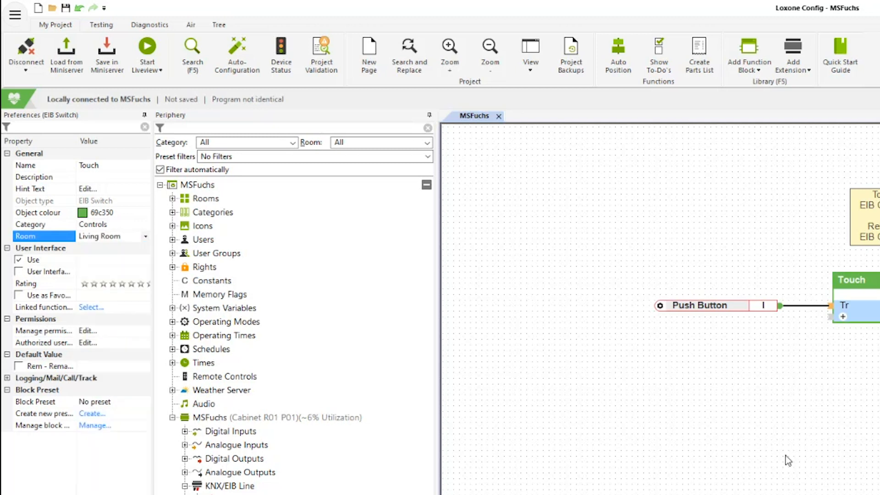
click(107, 53)
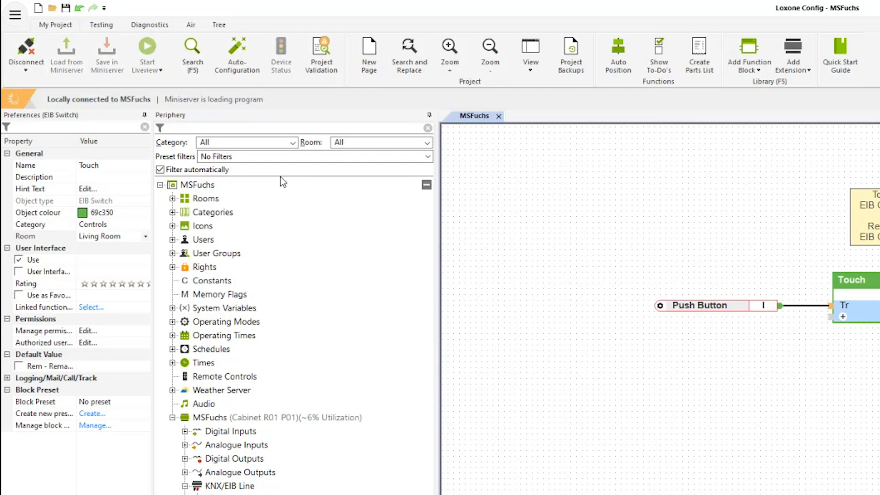
mouse_move(752, 350)
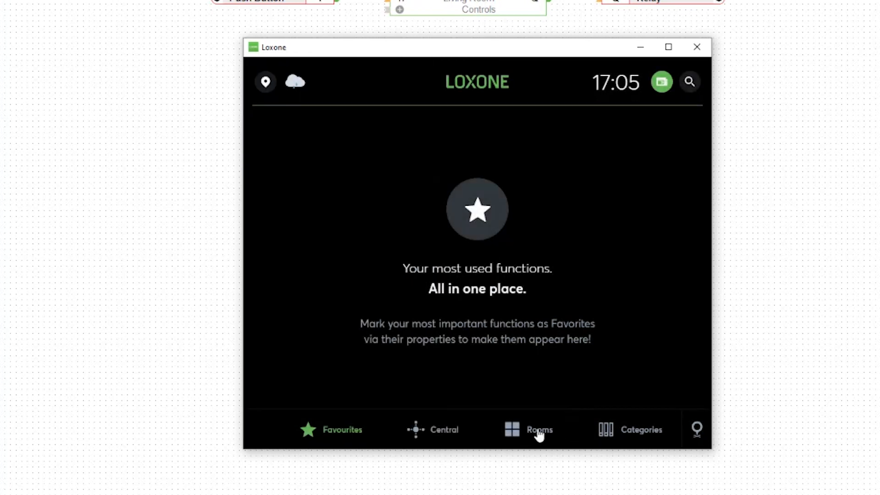
- Switch the Touch control under Categories > Controls off
click(526, 430)
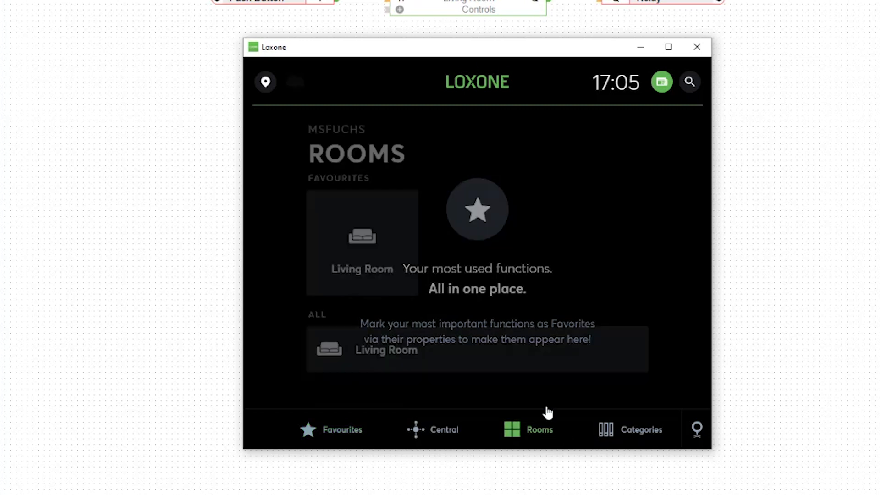
click(629, 430)
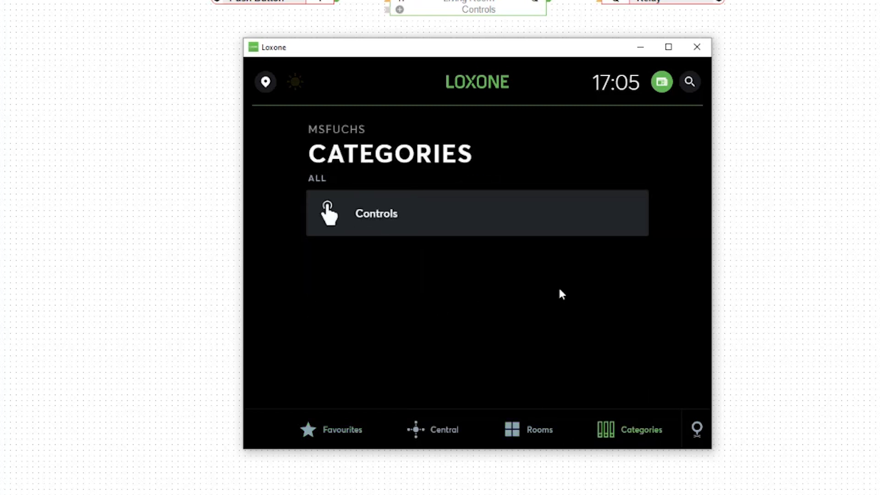
click(376, 213)
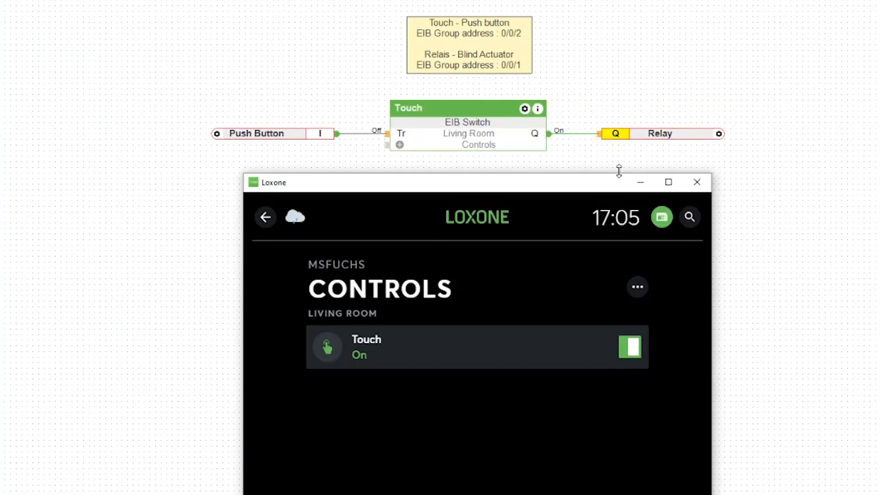
mouse_move(517, 272)
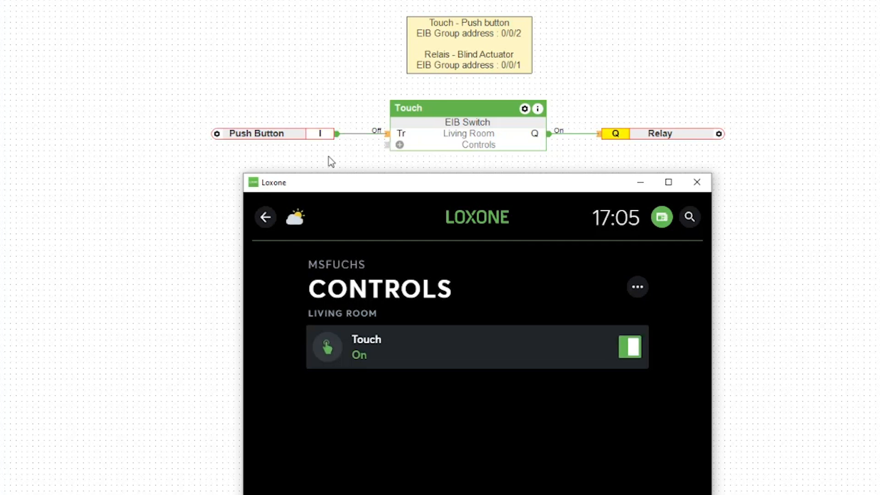
click(630, 347)
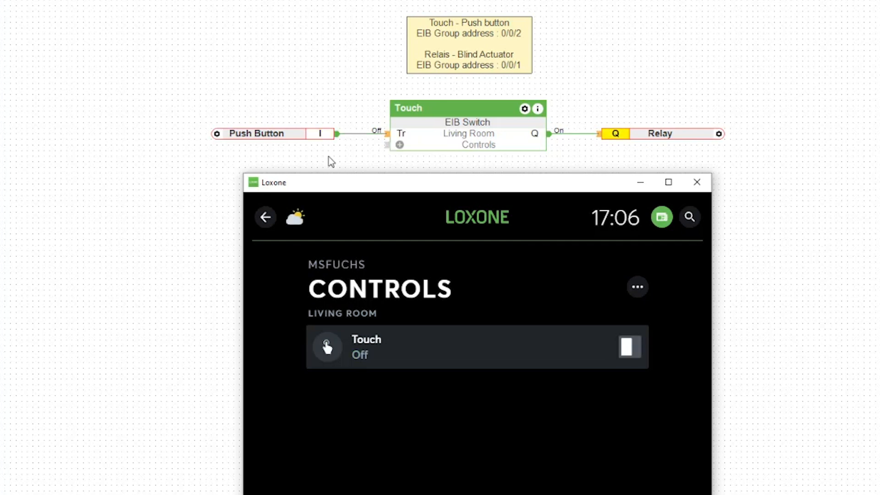